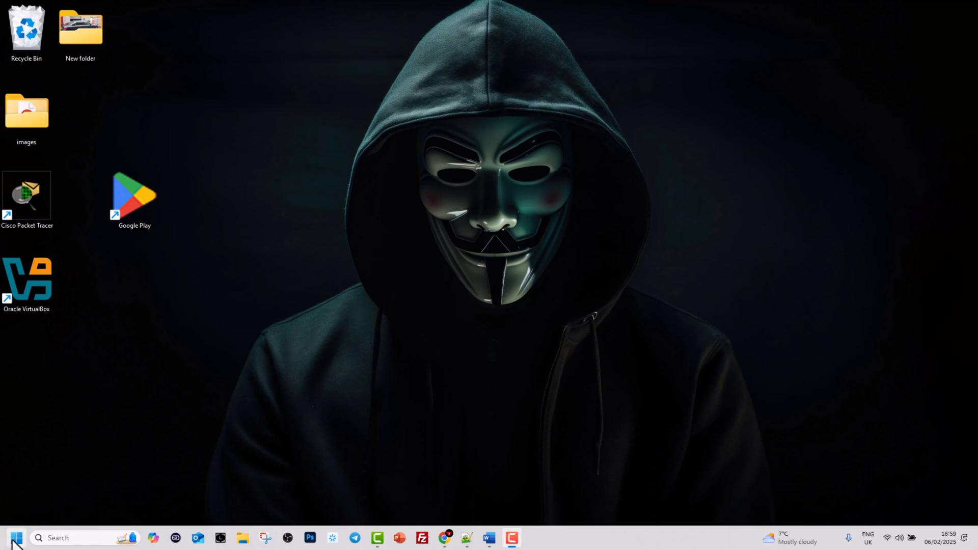
Bring up the Start menu from the taskbar
click(16, 537)
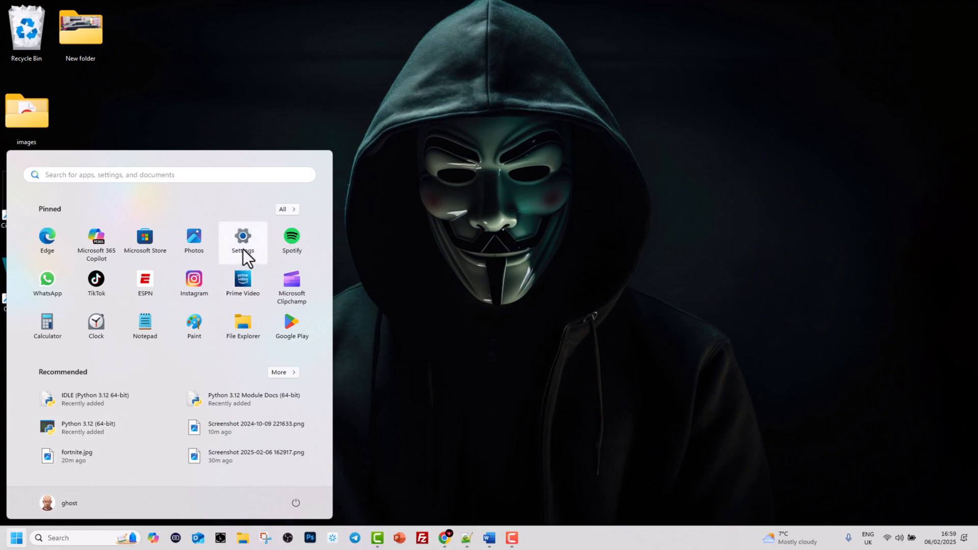
Launch Settings from the pinned apps and go to the System category
click(242, 242)
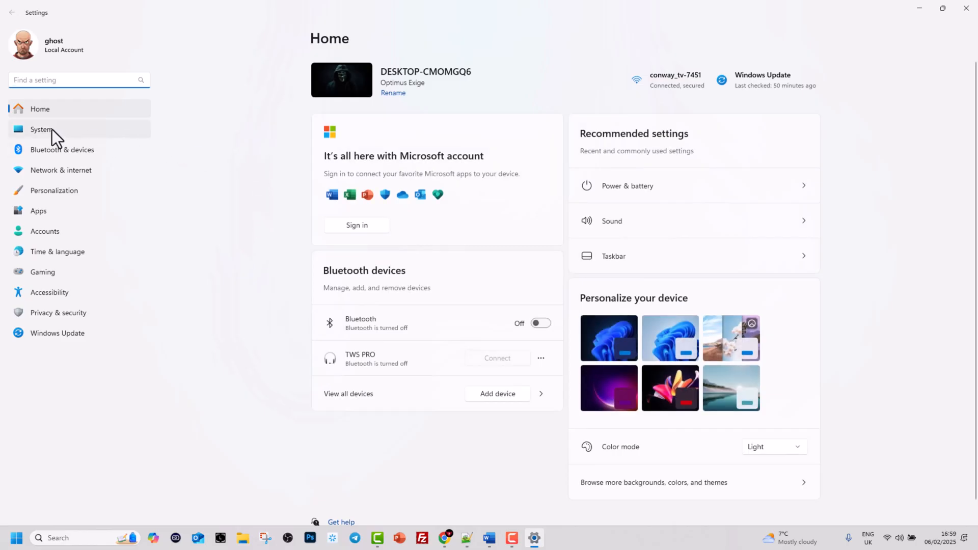
mouse_move(56, 139)
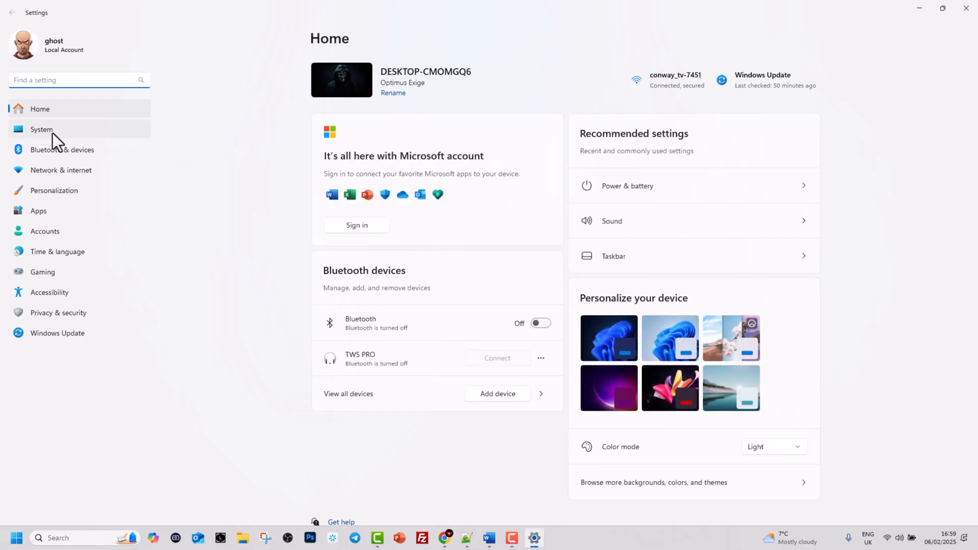
click(41, 129)
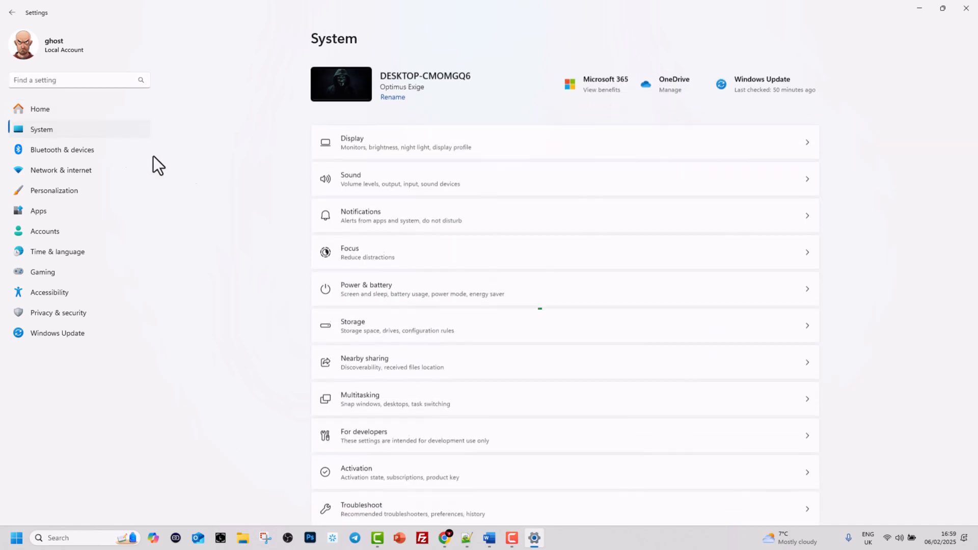
scroll(down, 3)
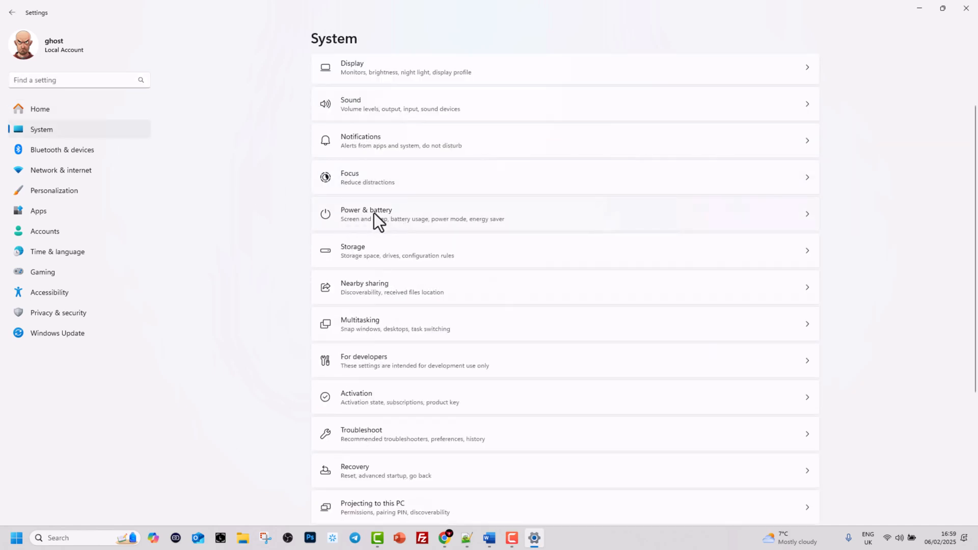
mouse_move(406, 263)
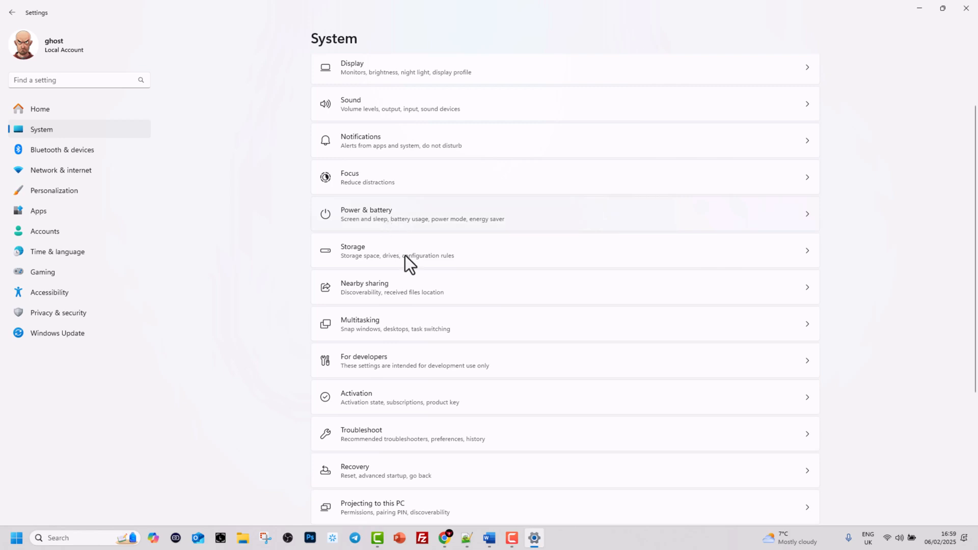
Show the Power & battery page with the 24-hour Battery usage section in view
click(367, 214)
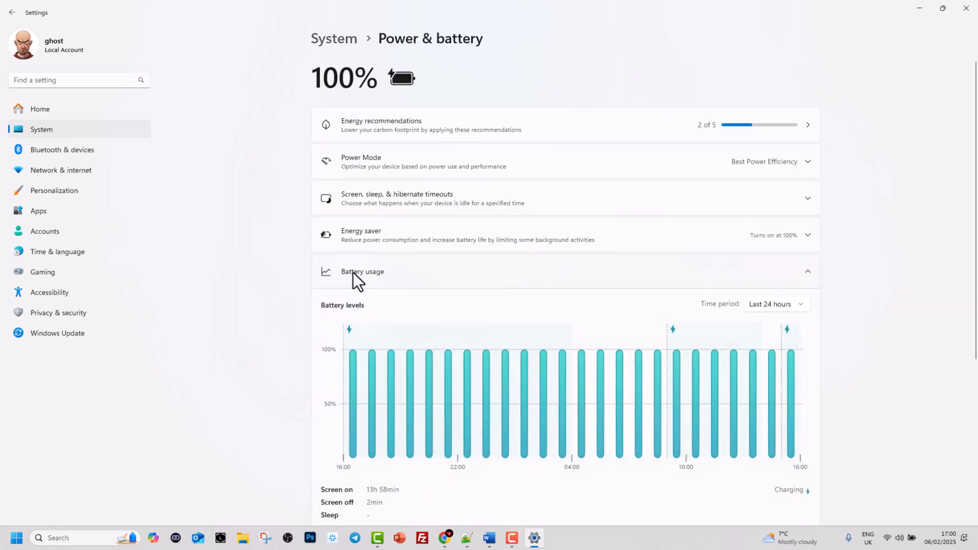
scroll(down, 3)
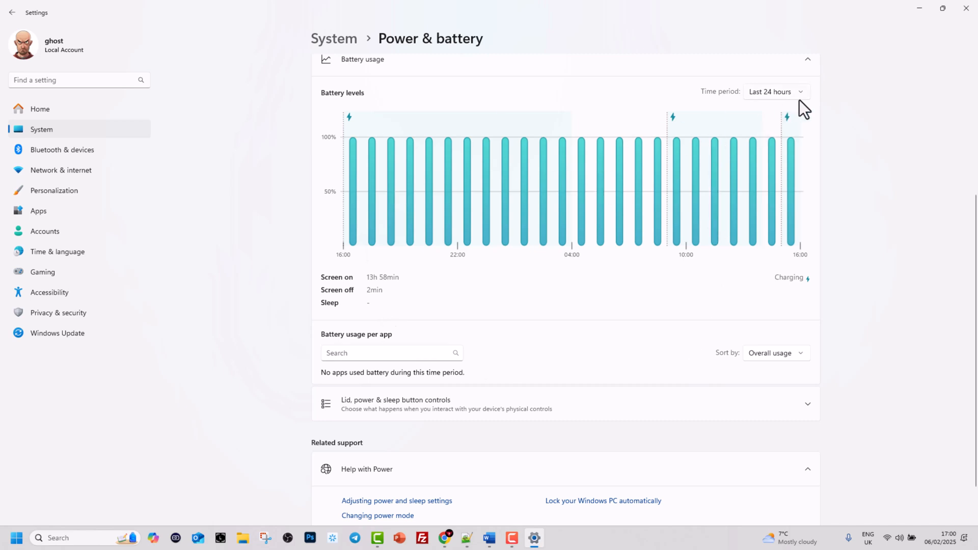
mouse_move(766, 103)
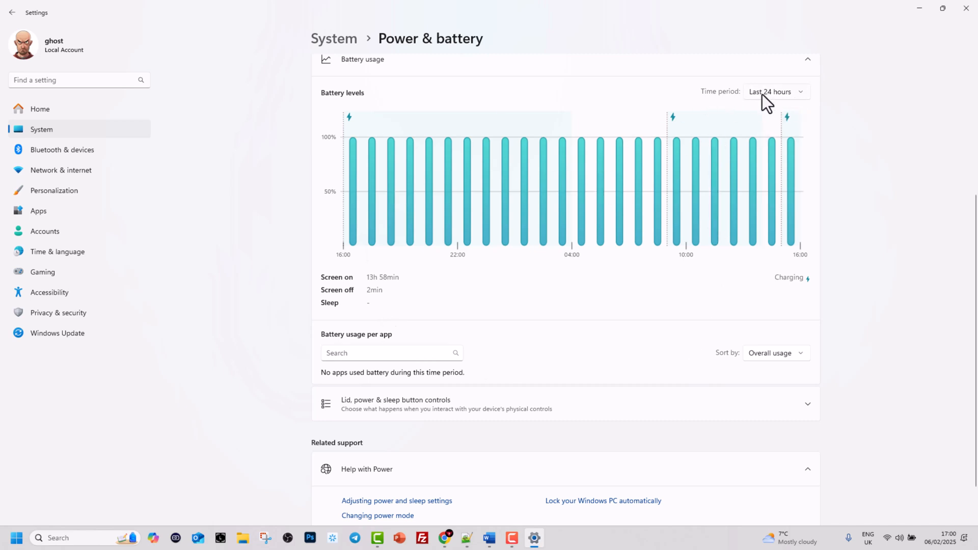
mouse_move(320, 306)
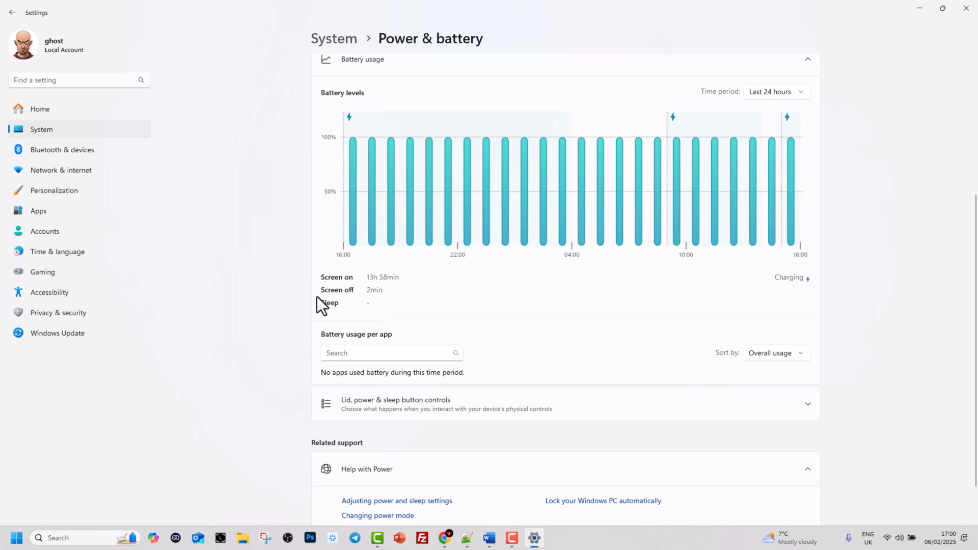
mouse_move(389, 293)
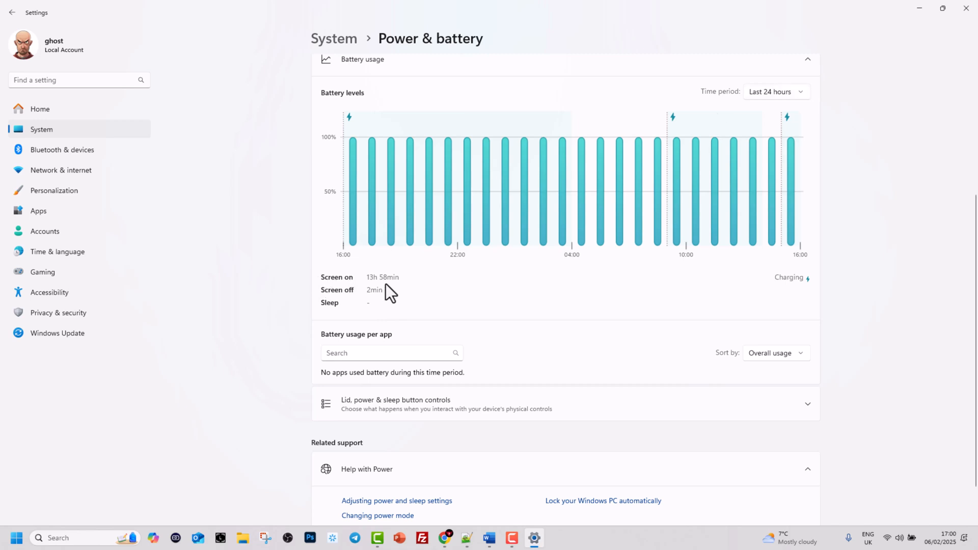
mouse_move(413, 287)
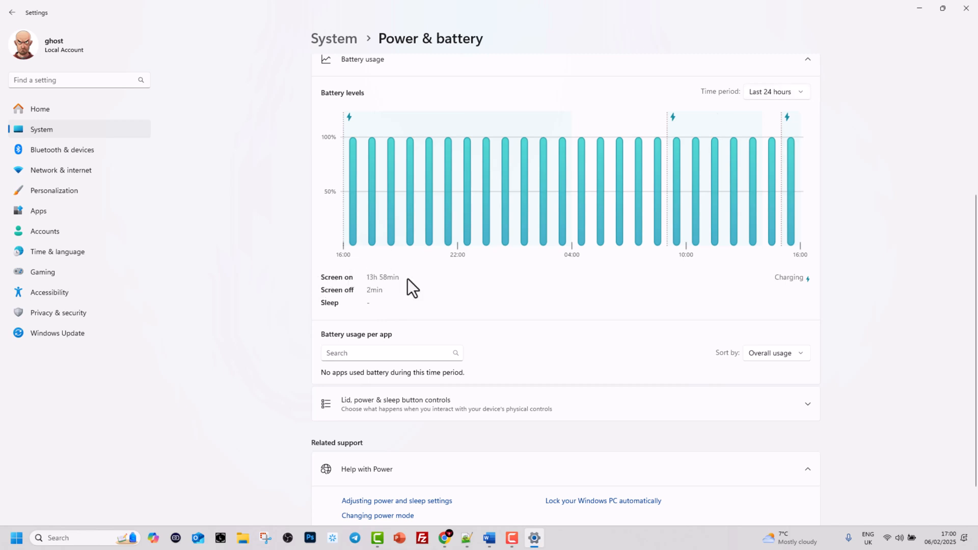
mouse_move(381, 294)
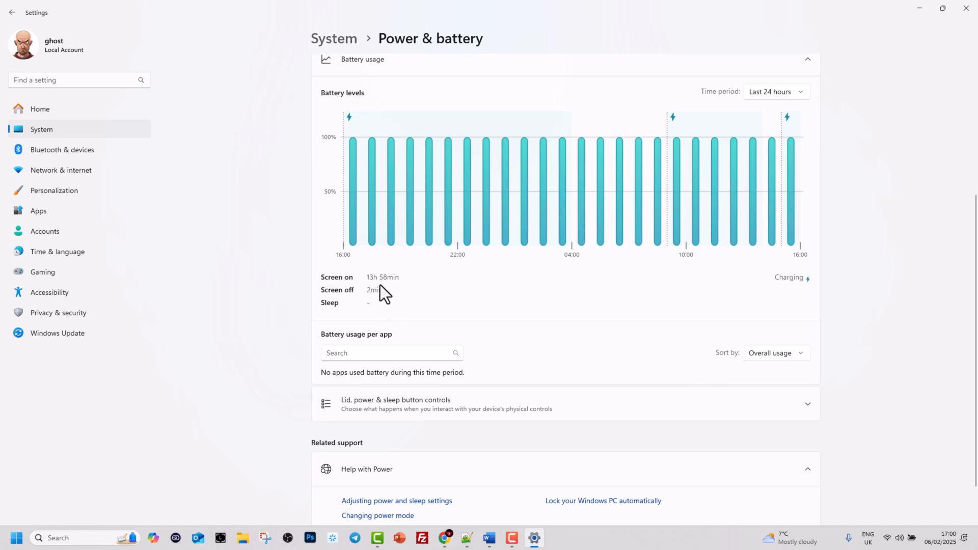
mouse_move(458, 297)
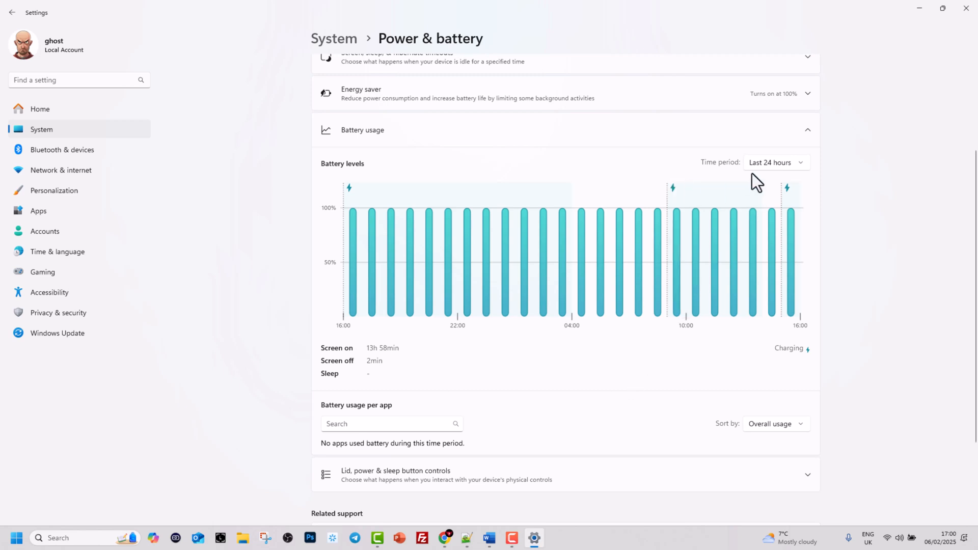
mouse_move(766, 172)
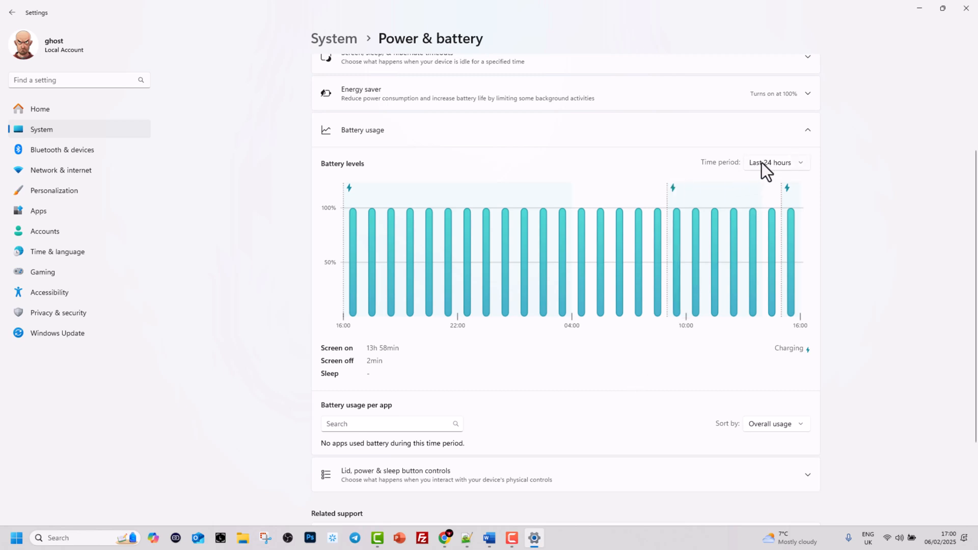
Set the battery usage time period to Last 7 days and review the per-app usage list
click(773, 162)
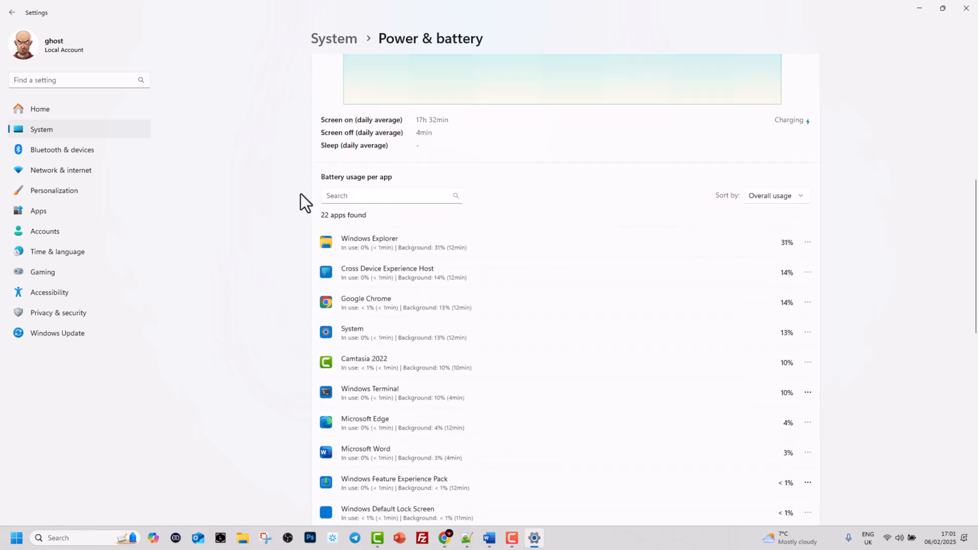
mouse_move(328, 187)
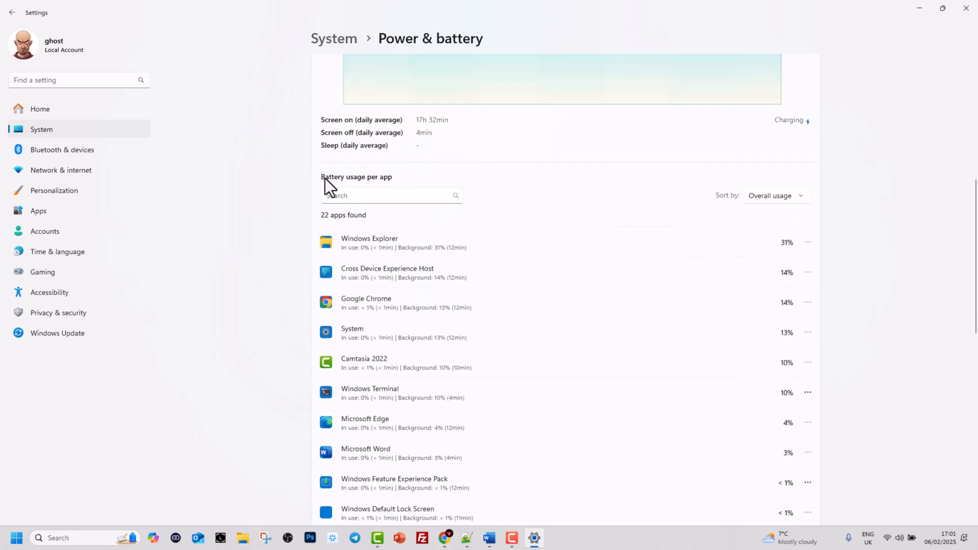
scroll(down, 3)
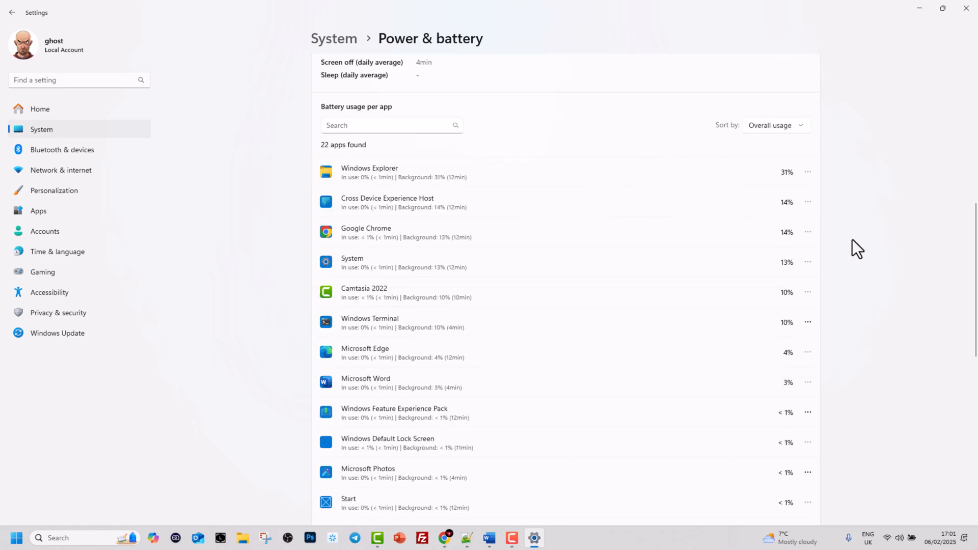
scroll(down, 3)
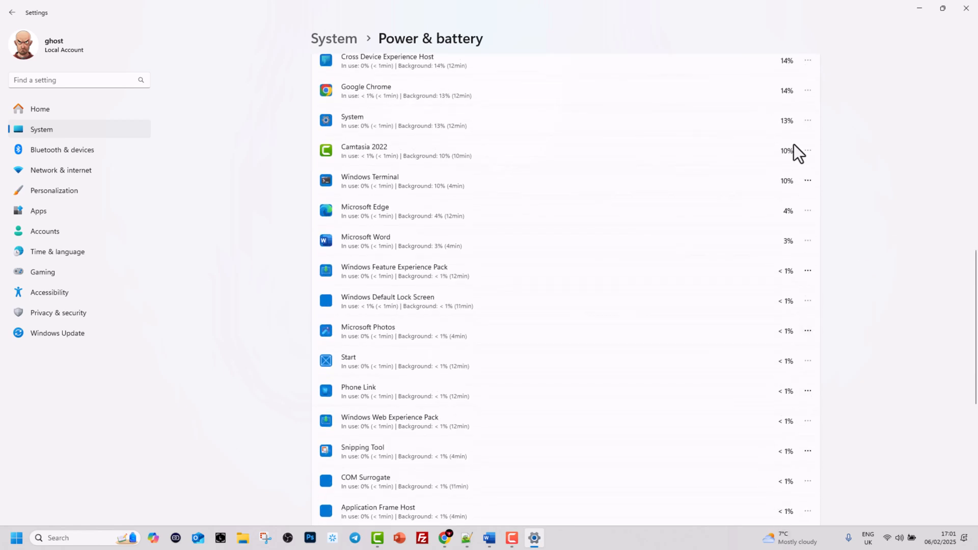